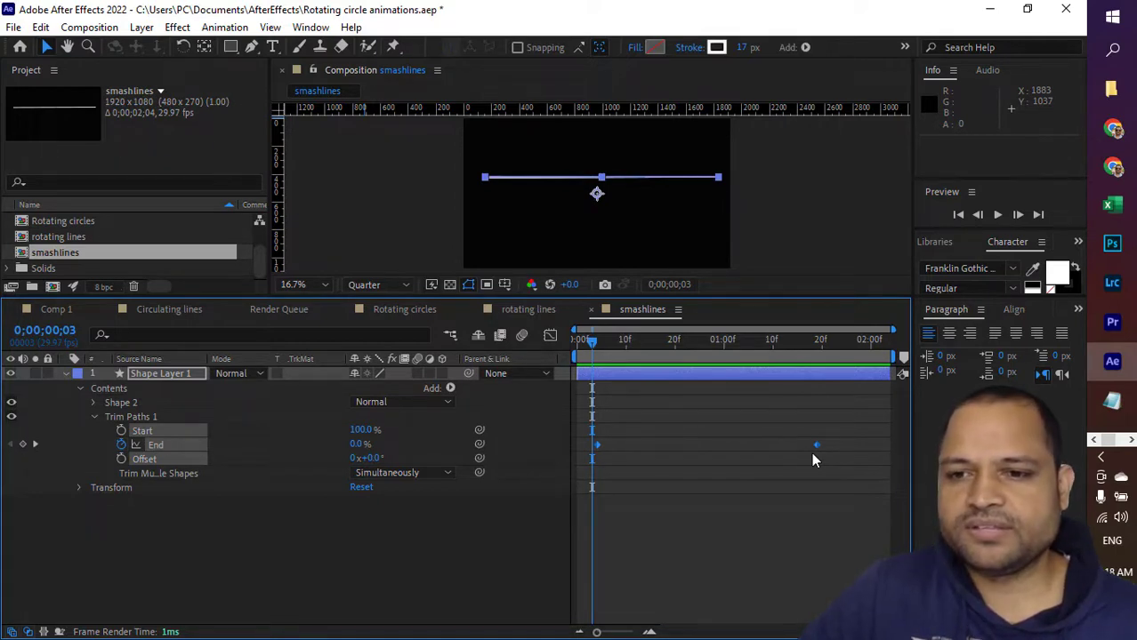
pyautogui.moveTo(818, 449)
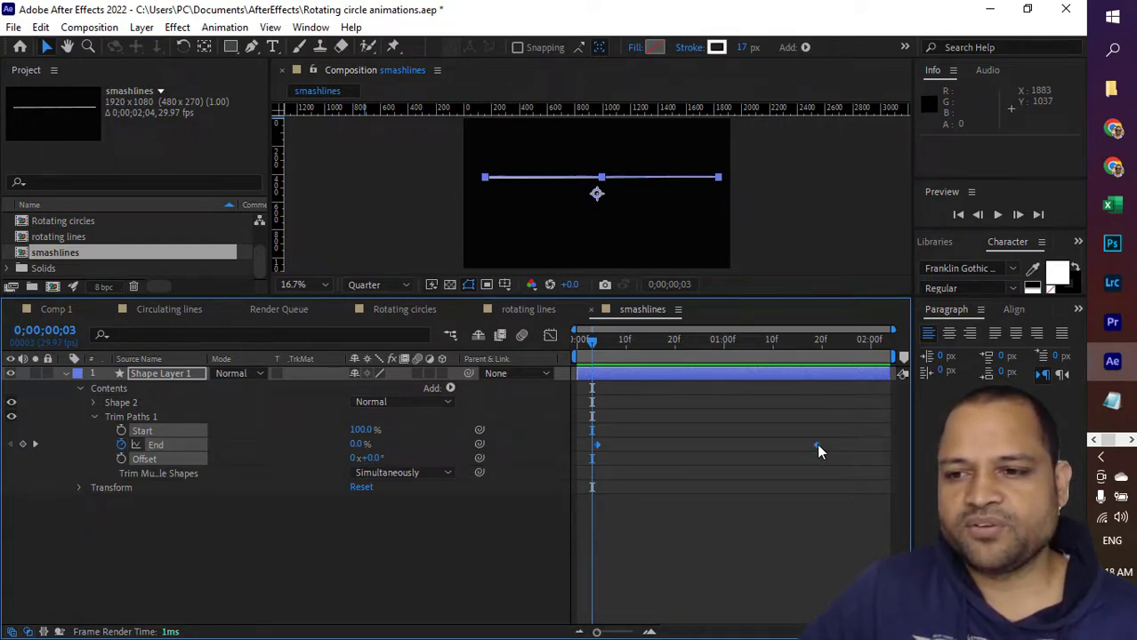
# - Bring up the context menu for the Trim Paths End keyframe
pyautogui.rightClick(816, 445)
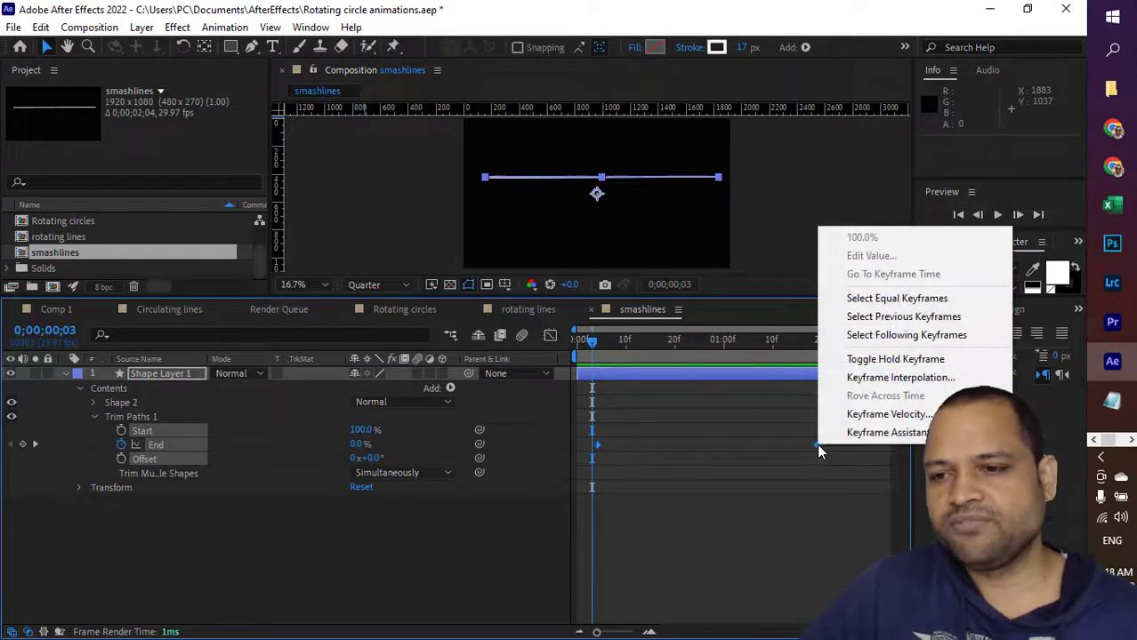
pyautogui.moveTo(887, 432)
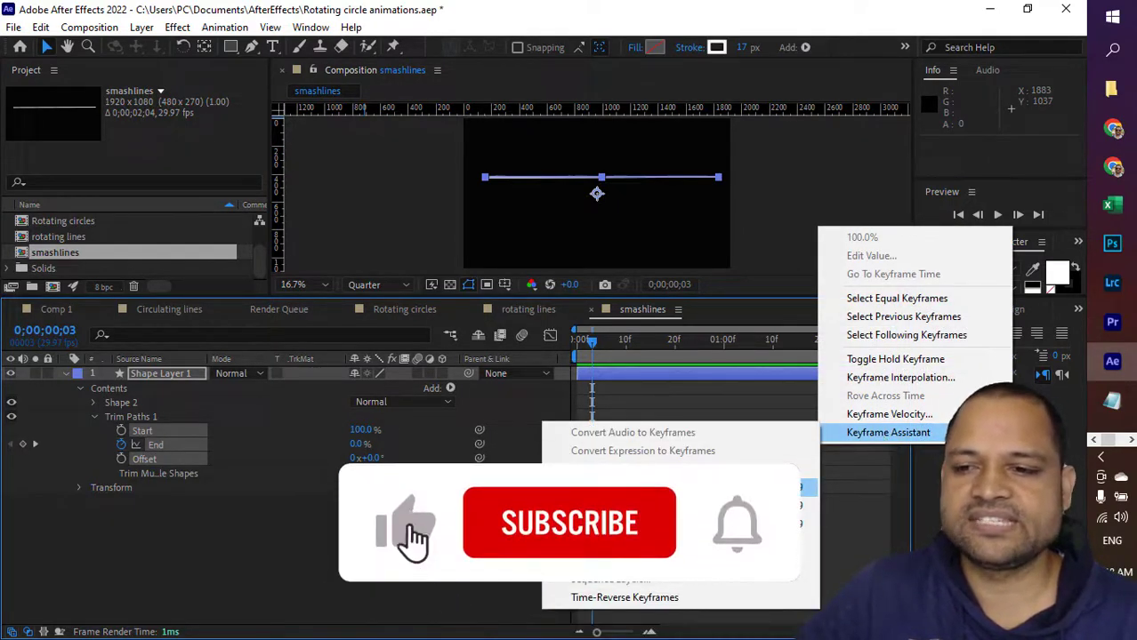
# - Apply Easy Ease to the End keyframes, then hold Ctrl to revert them to linear
pyautogui.click(899, 377)
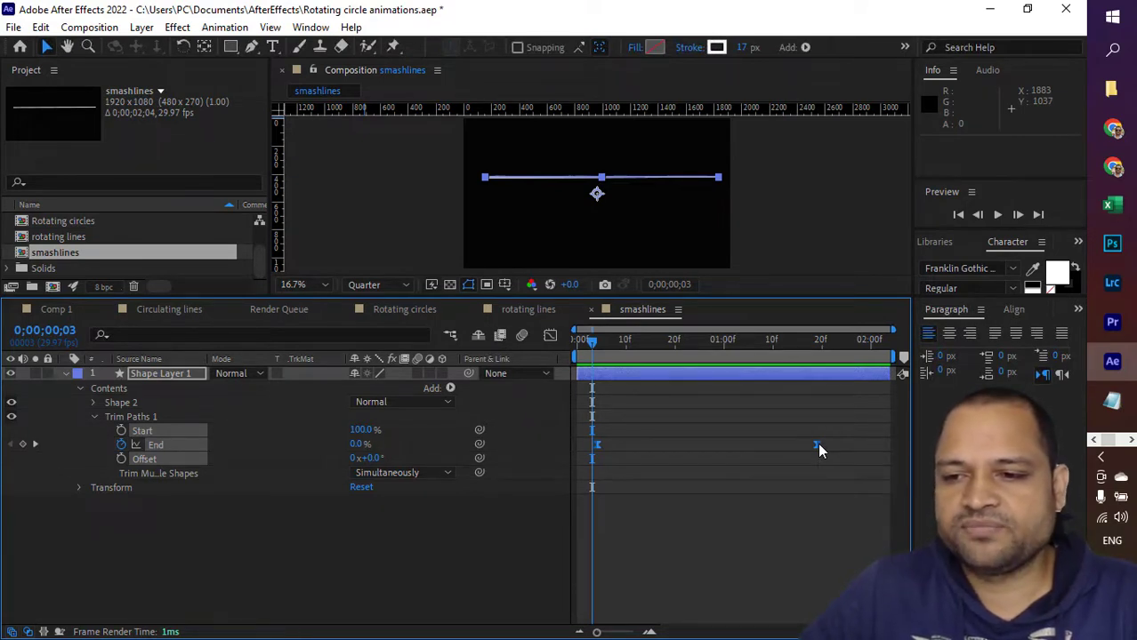
pyautogui.press('ctrl')
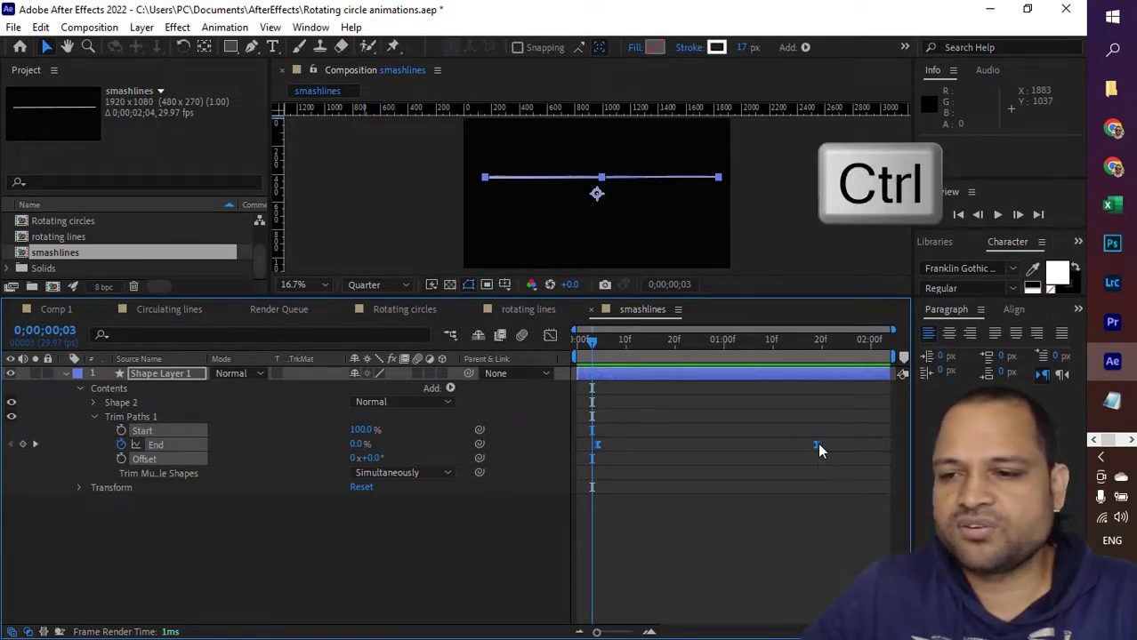